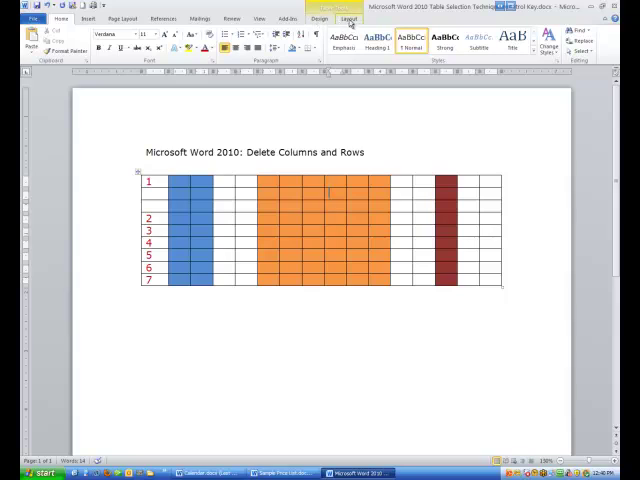
# Switch the ribbon to the Table Tools Layout tab for the 'Delete Columns and Rows' table.
pyautogui.click(347, 17)
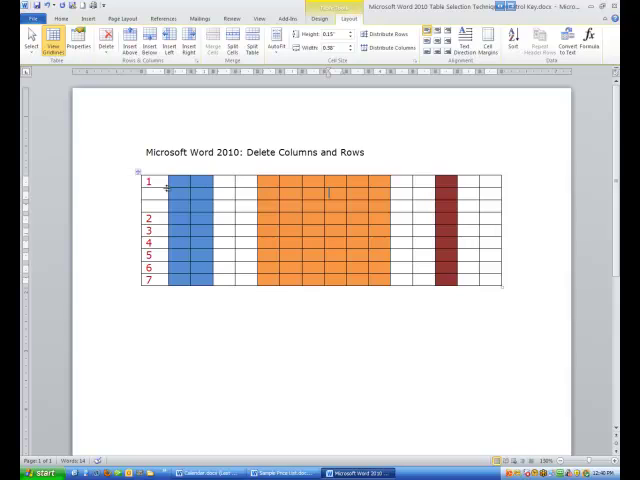
pyautogui.moveTo(134, 197)
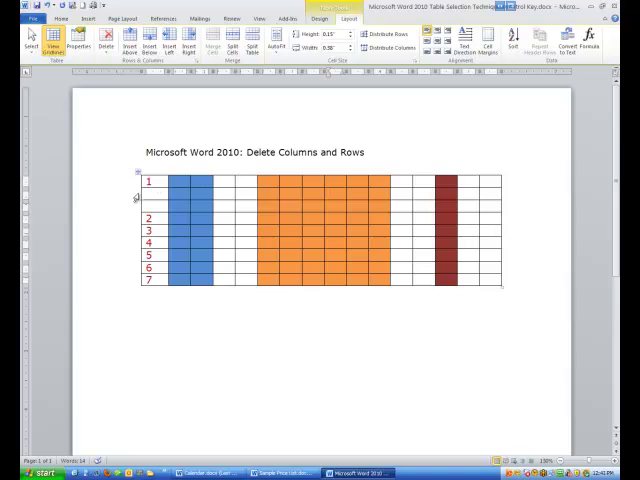
# Select the empty rows and row 2 from the left margin.
pyautogui.click(131, 183)
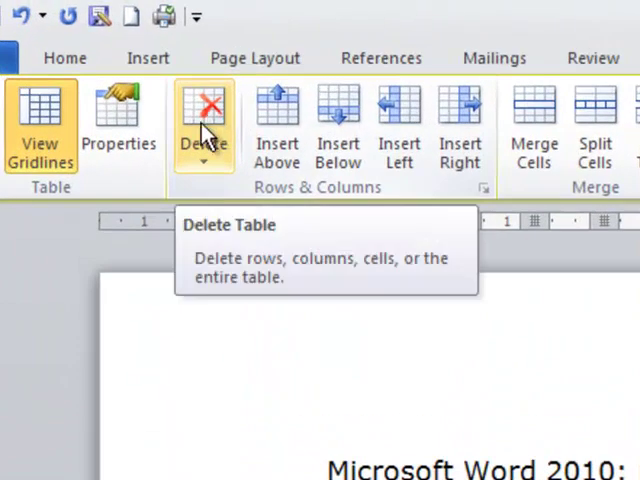
# Delete the blank rows and row 2 with Delete Rows, so row 1 sits above row 3.
pyautogui.click(203, 125)
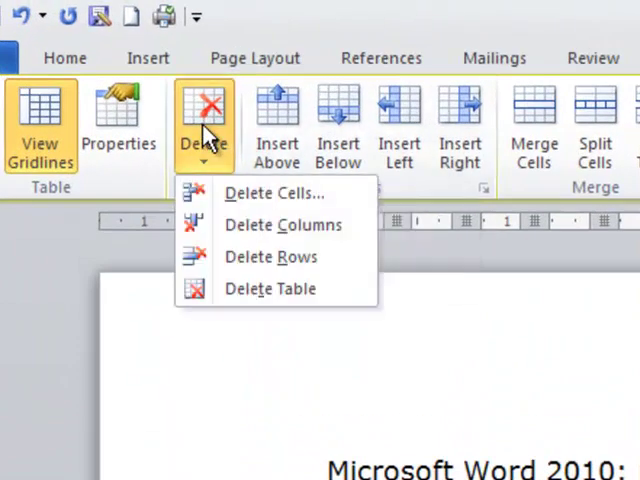
pyautogui.moveTo(210, 193)
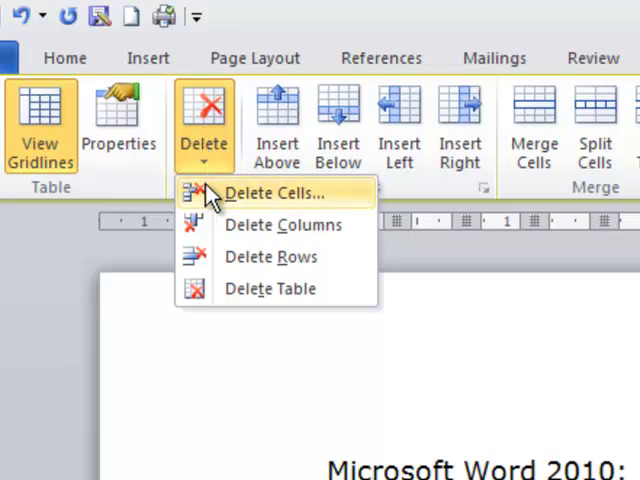
pyautogui.moveTo(270, 257)
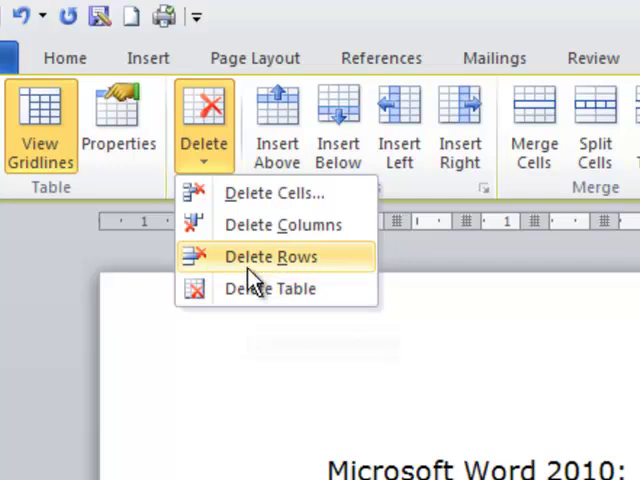
pyautogui.moveTo(251, 270)
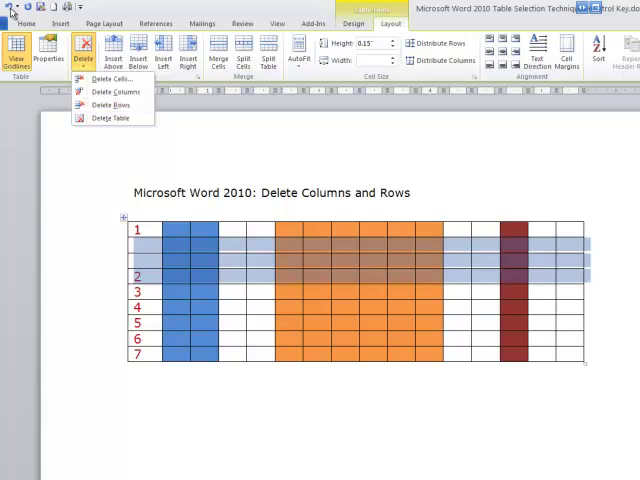
pyautogui.moveTo(104, 105)
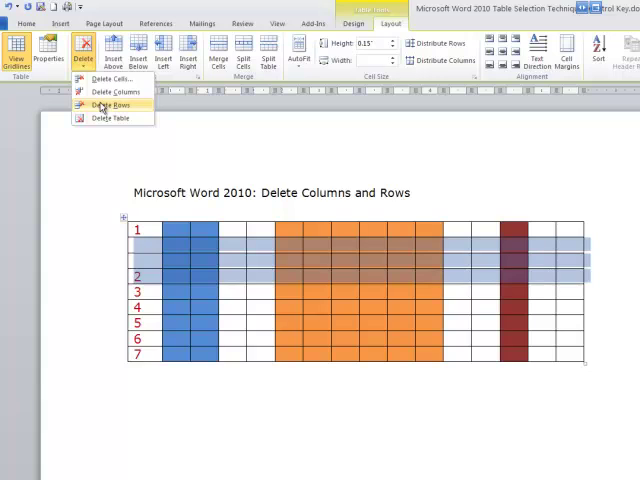
pyautogui.click(105, 104)
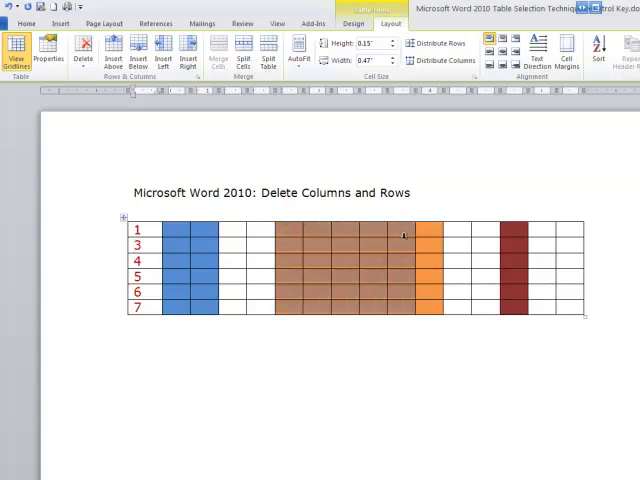
# Select the orange columns and delete them, leaving the blue and dark red bands.
pyautogui.click(83, 53)
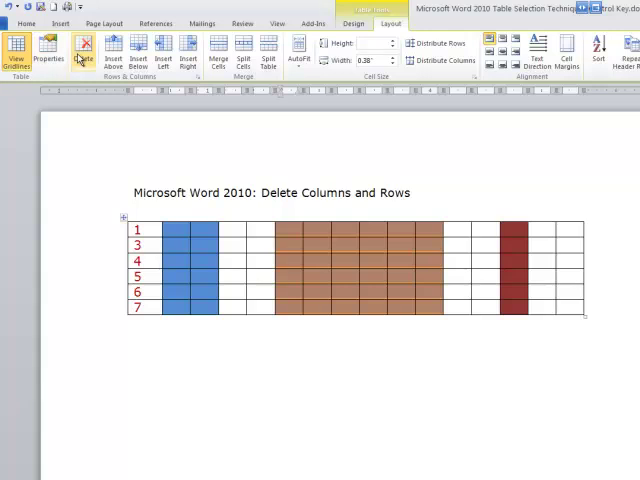
pyautogui.click(85, 50)
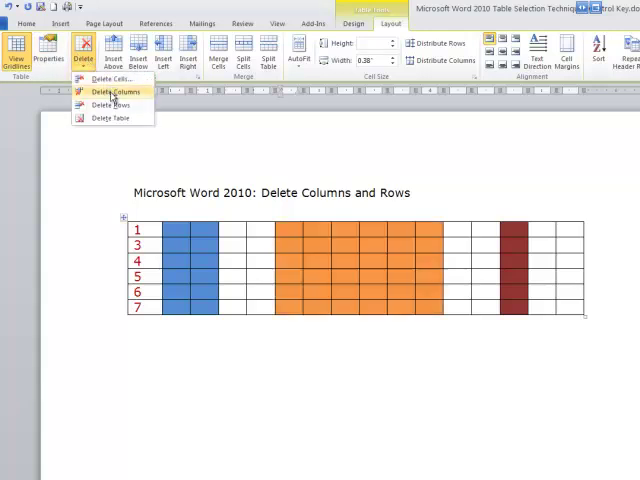
pyautogui.click(112, 102)
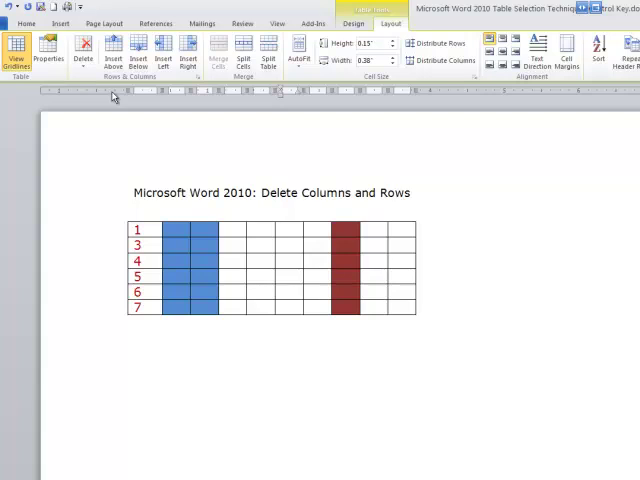
pyautogui.click(281, 229)
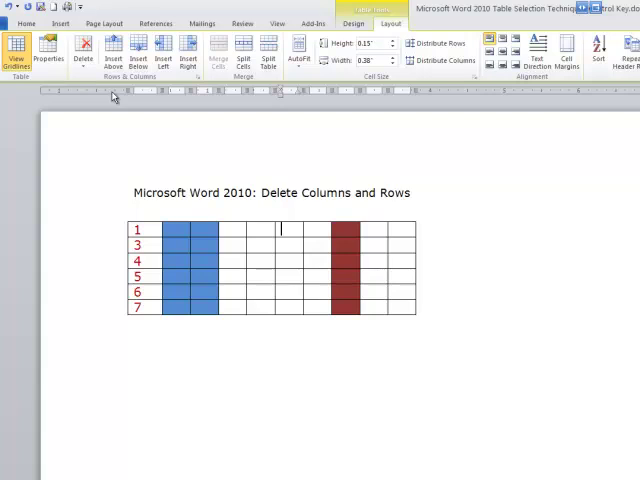